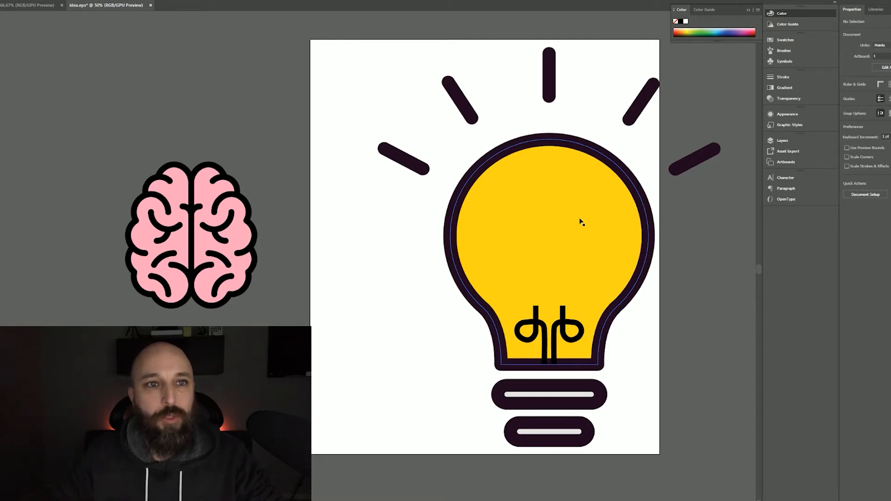
- Select the pink brain, then Shift-click the yellow light bulb to add it
click(391, 236)
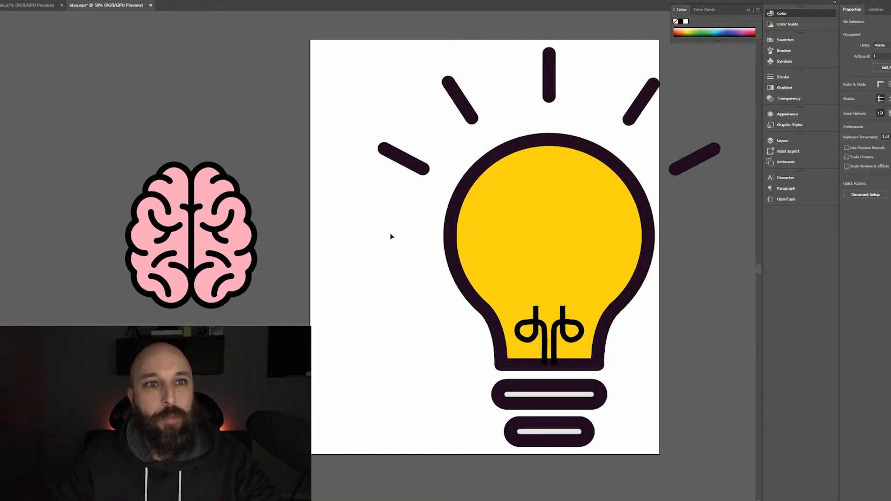
mouse_move(293, 238)
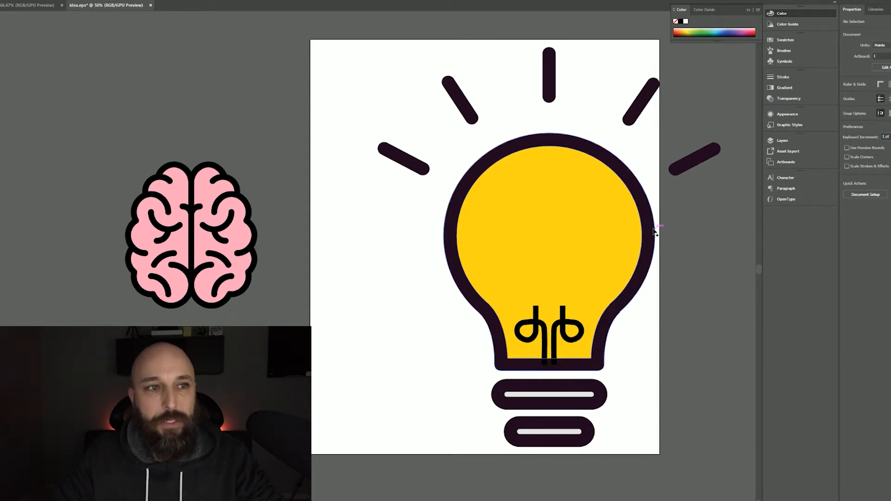
click(192, 235)
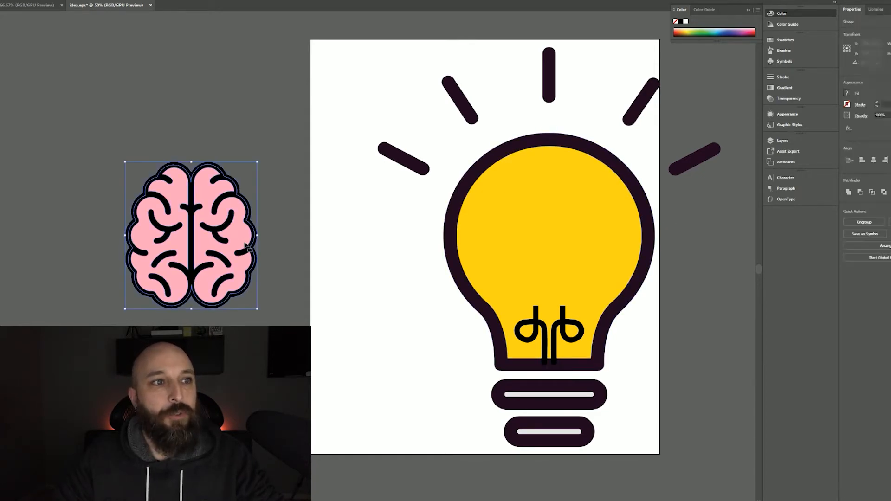
click(541, 240)
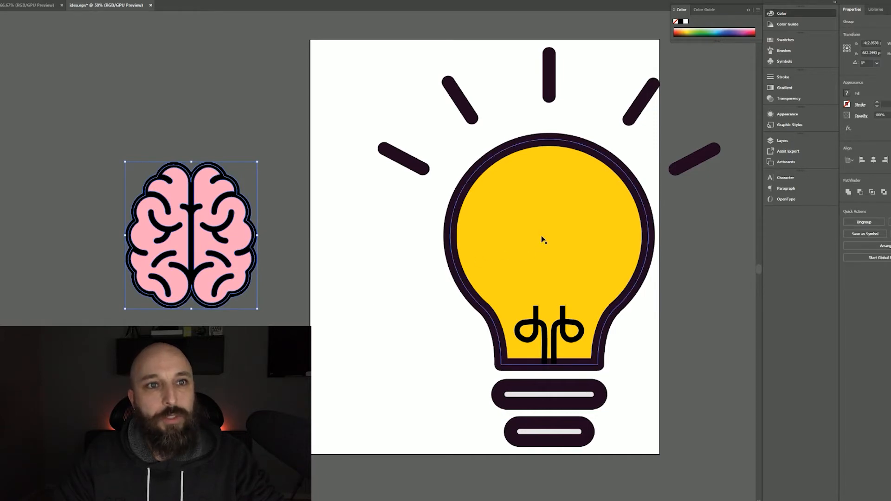
click(545, 238)
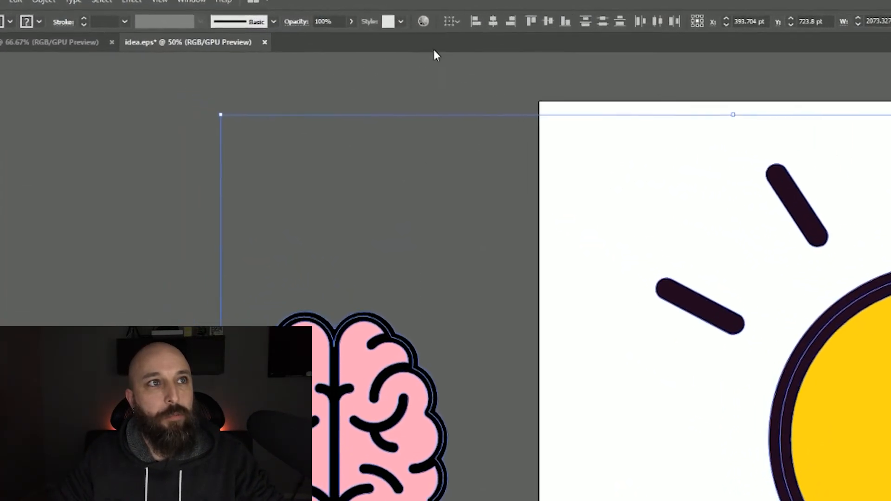
- Choose Align to Artboard from the Control panel's Align To dropdown
click(472, 22)
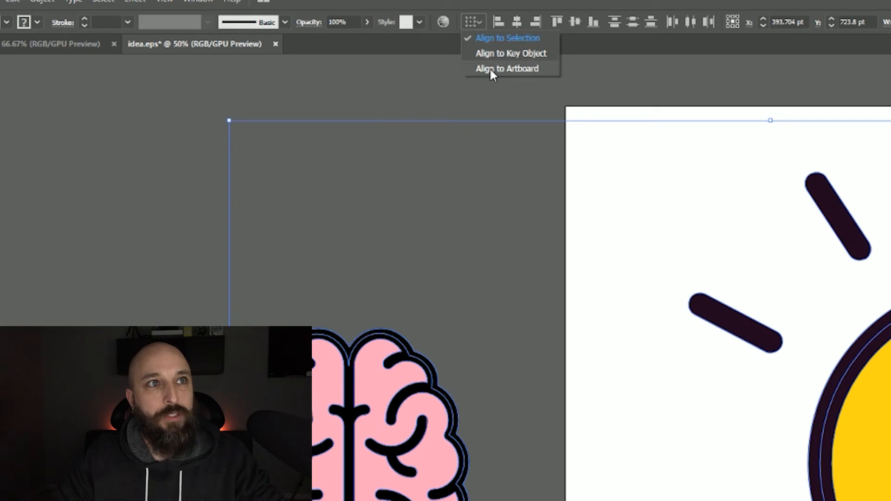
click(506, 69)
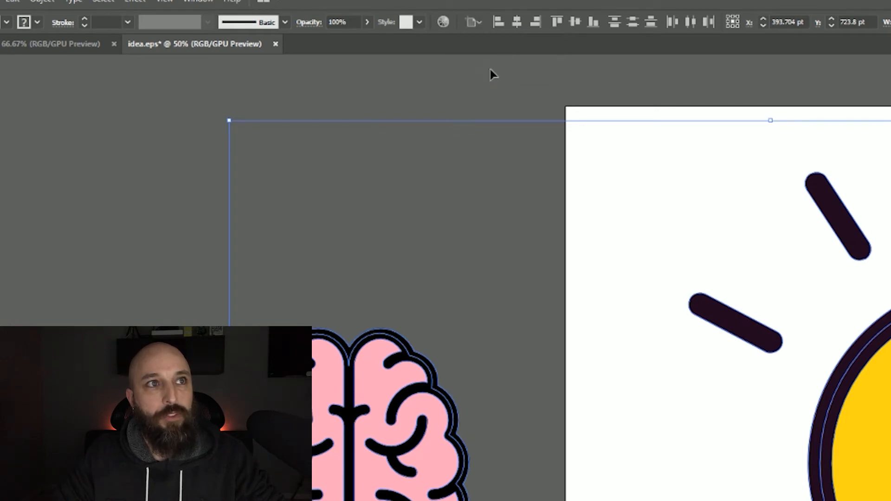